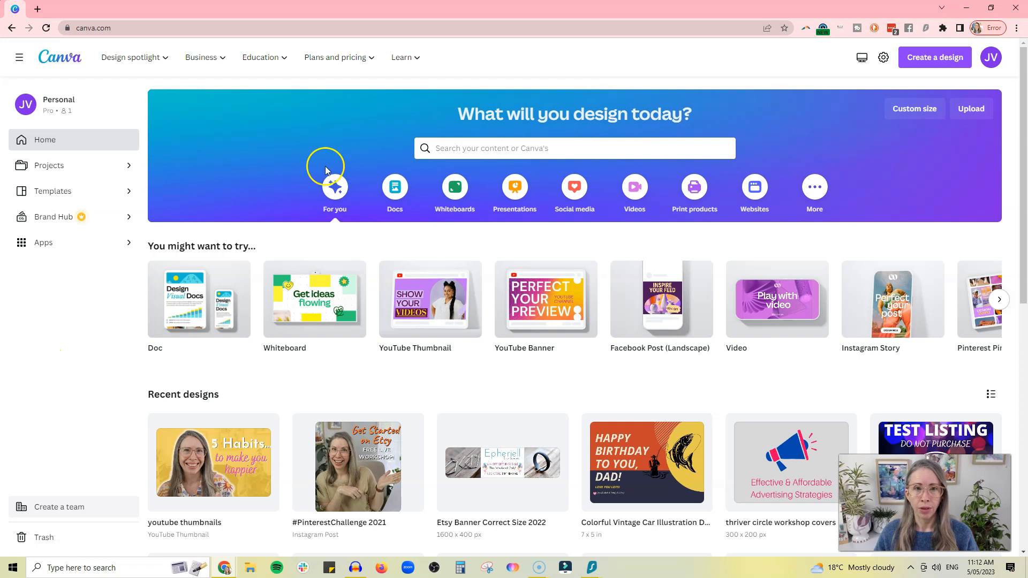
Search Canva's templates for 'pinterest pin' and show the Pinterest Pin results.
left_click(575, 148)
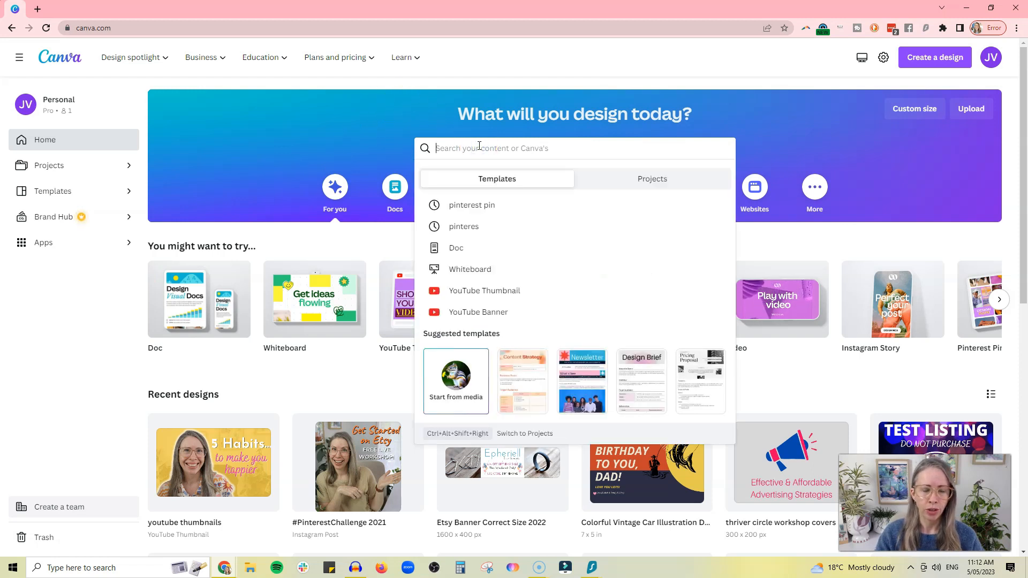
type("pinterest pin")
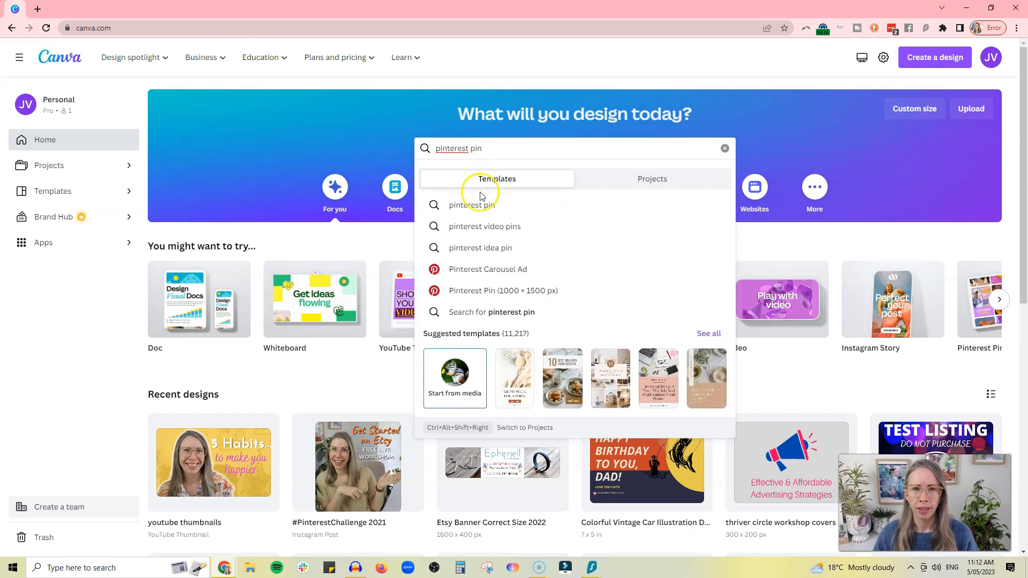
left_click(474, 205)
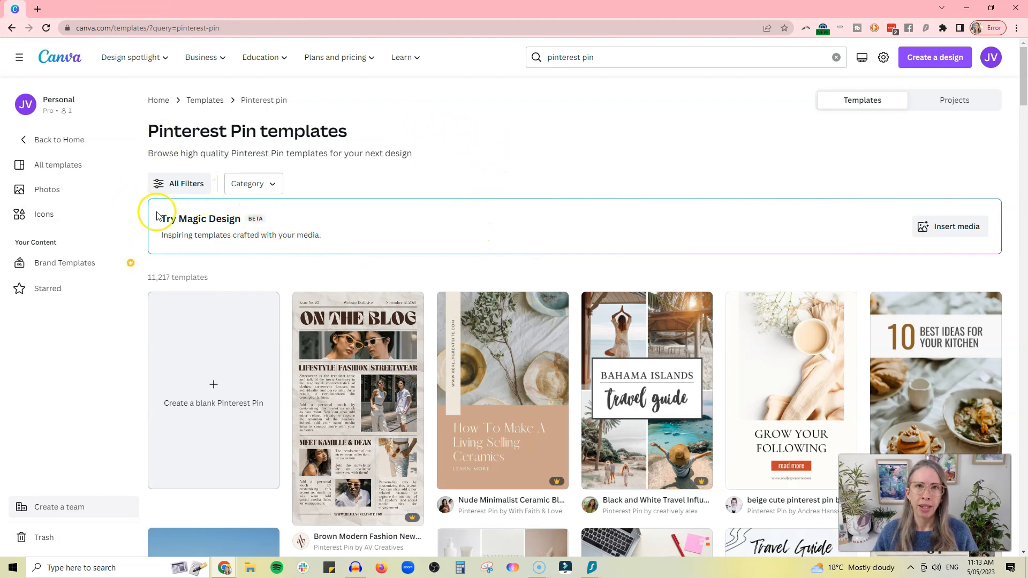
Insert the wire leaf earring photo into Magic Design and browse the generated pin layouts.
left_click(950, 227)
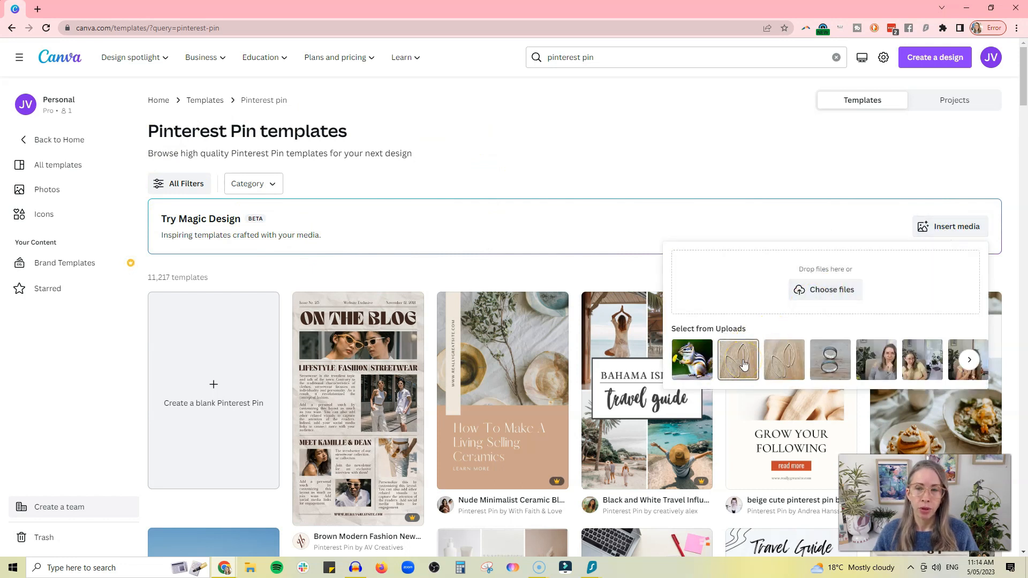
left_click(738, 359)
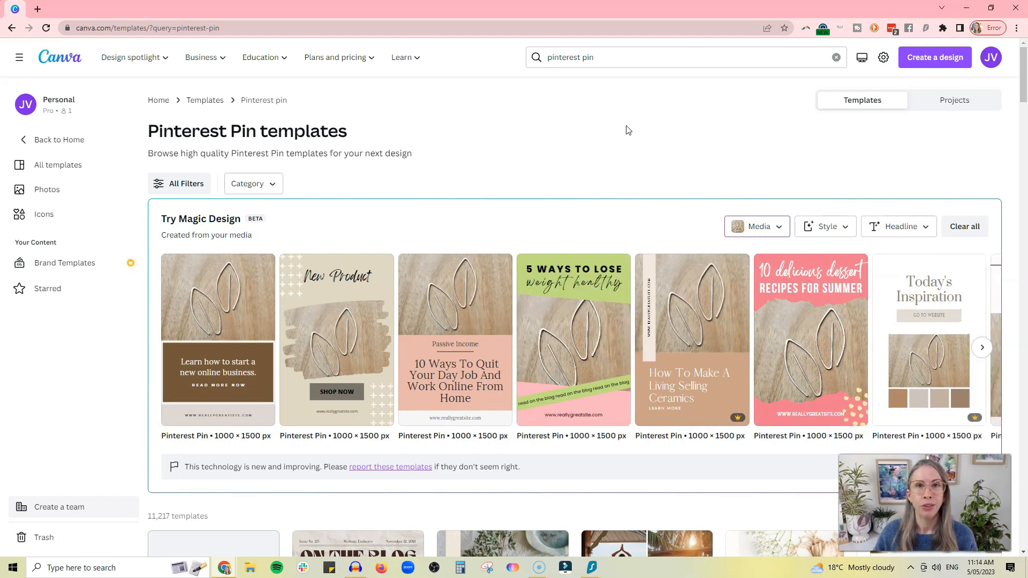
mouse_move(982, 349)
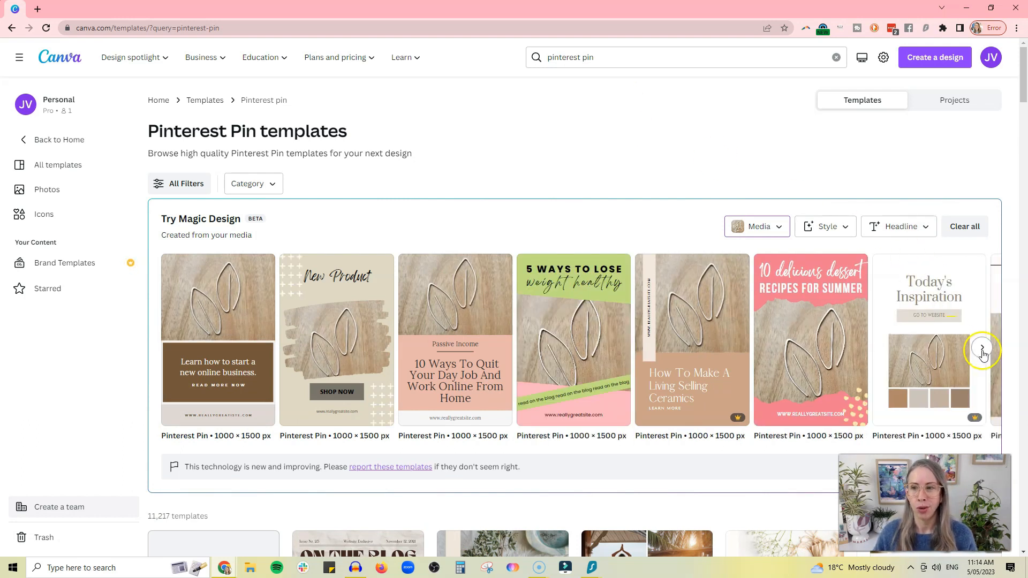
left_click(983, 349)
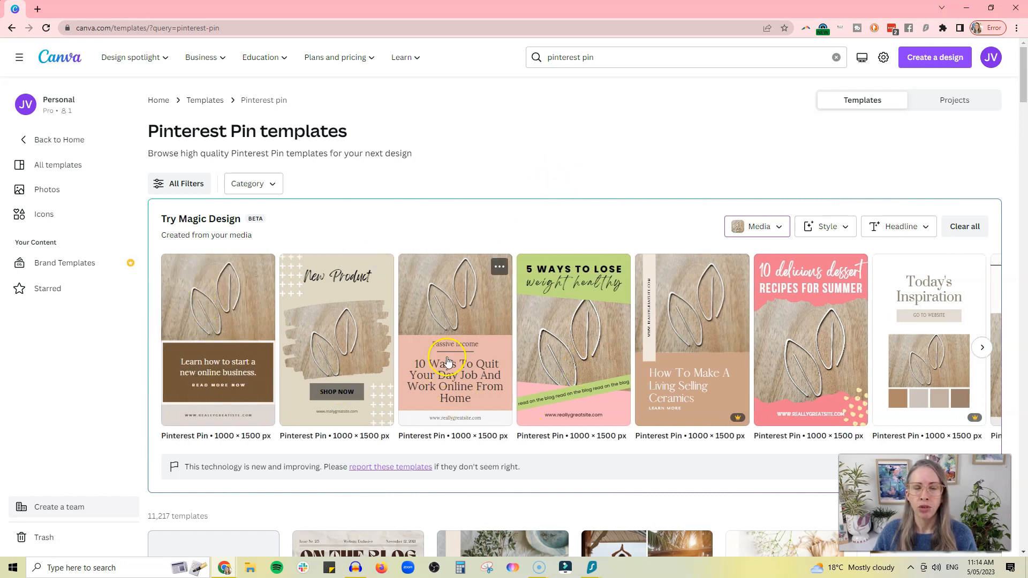
mouse_move(915, 227)
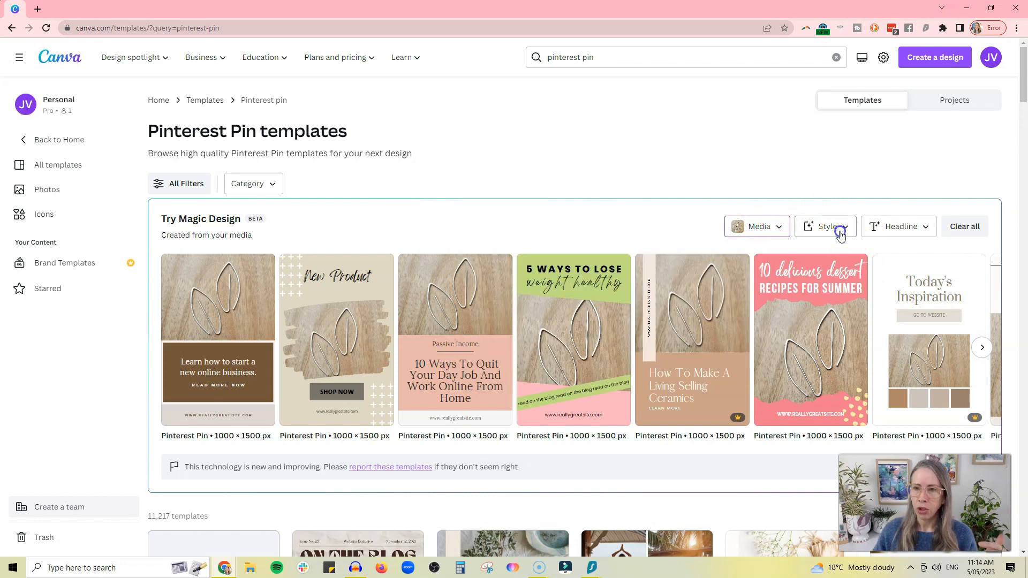
Add the Simple and Marketing vibes to the Magic Design results.
left_click(828, 226)
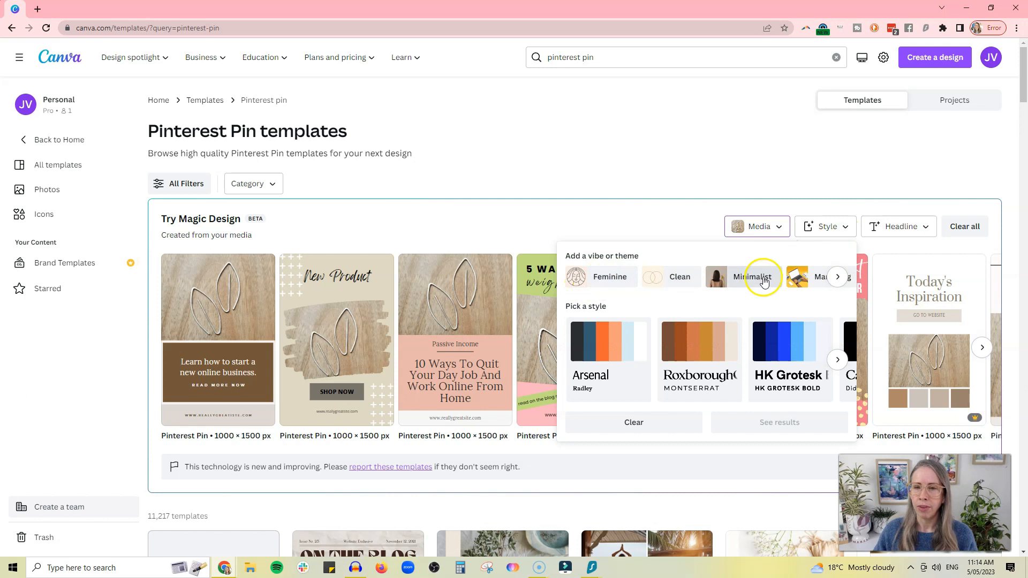
left_click(837, 277)
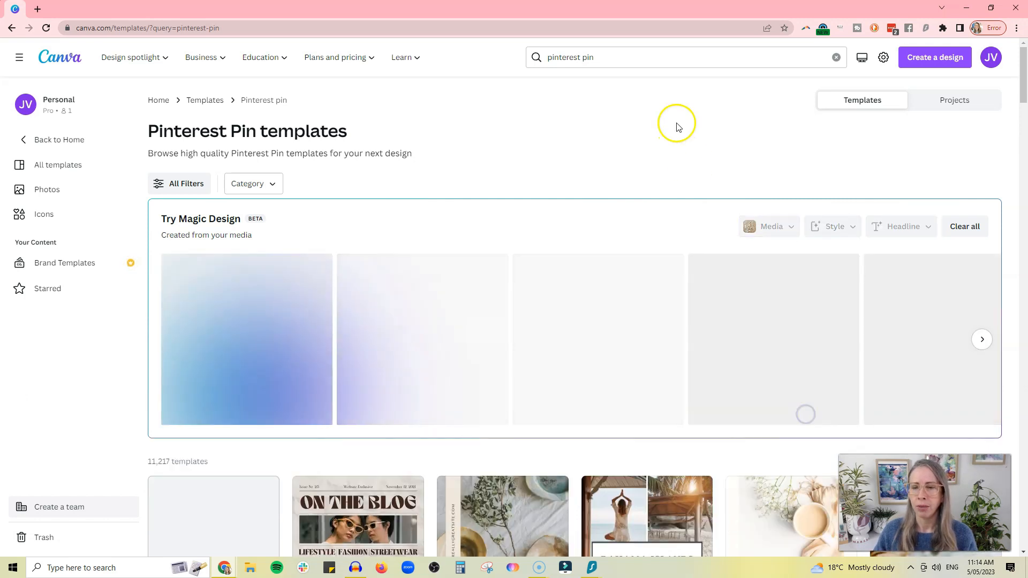
left_click(835, 227)
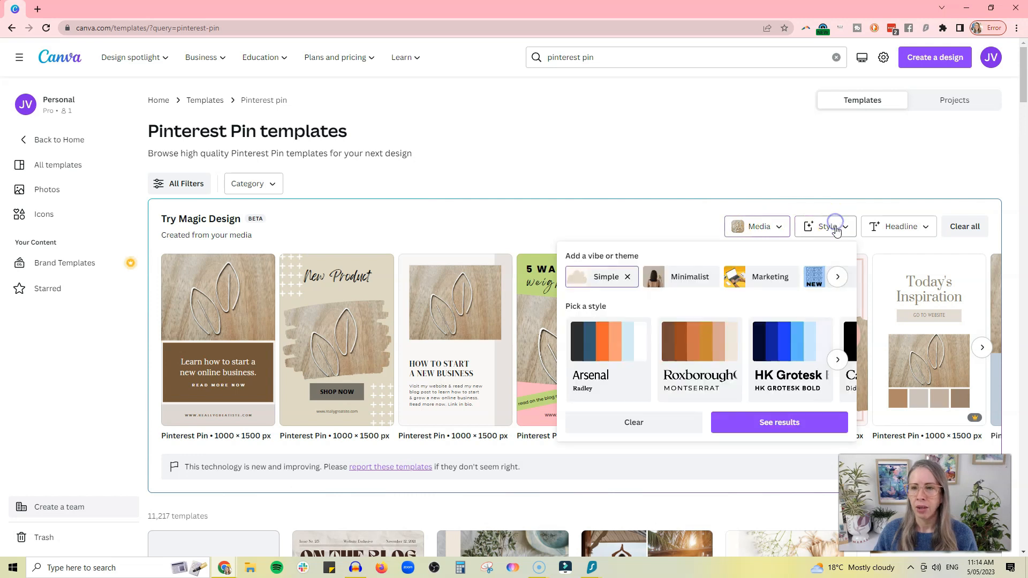
left_click(837, 277)
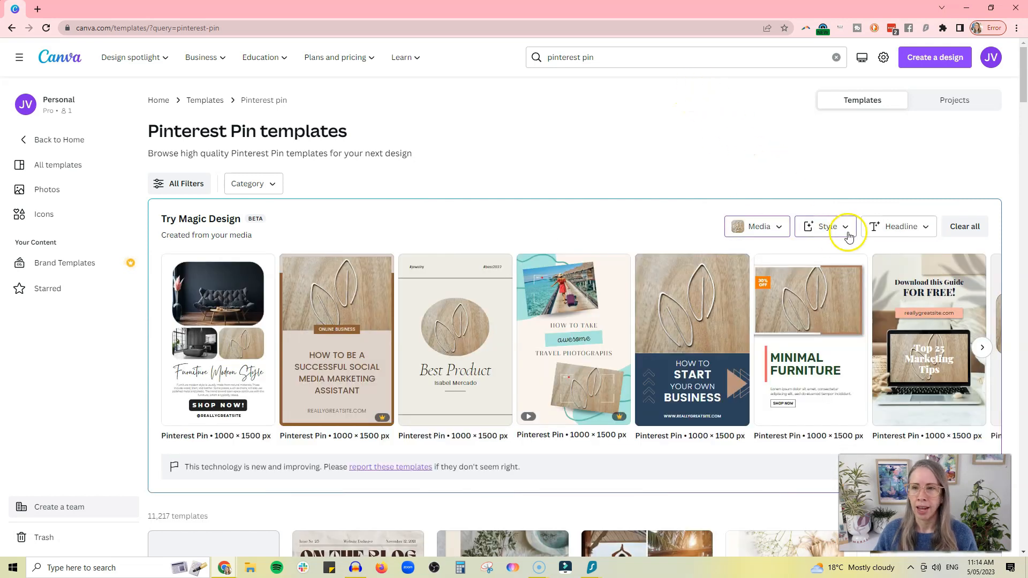
Page through colour-and-font styles and apply the blue Barlow Bold style.
left_click(827, 227)
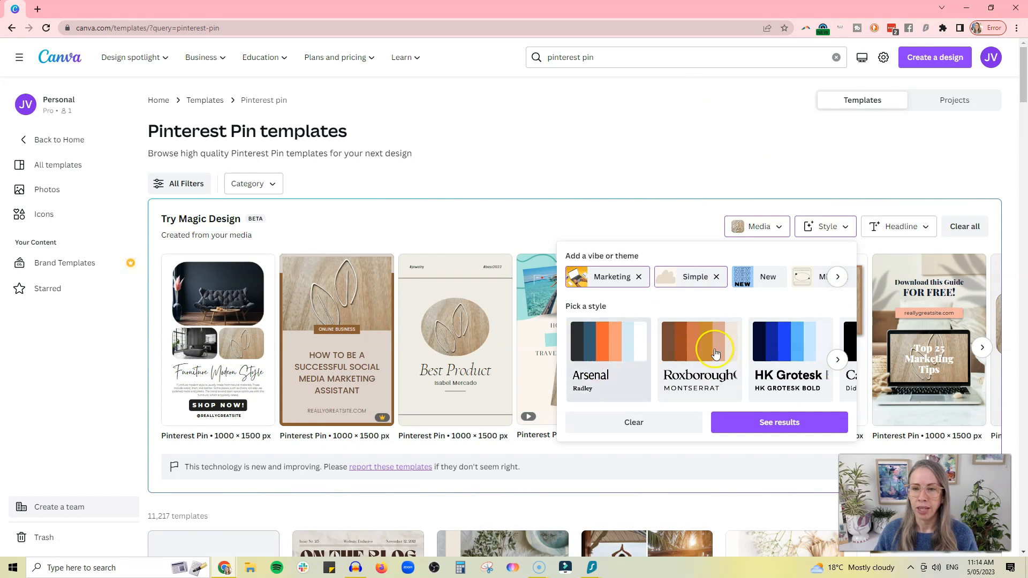
left_click(838, 360)
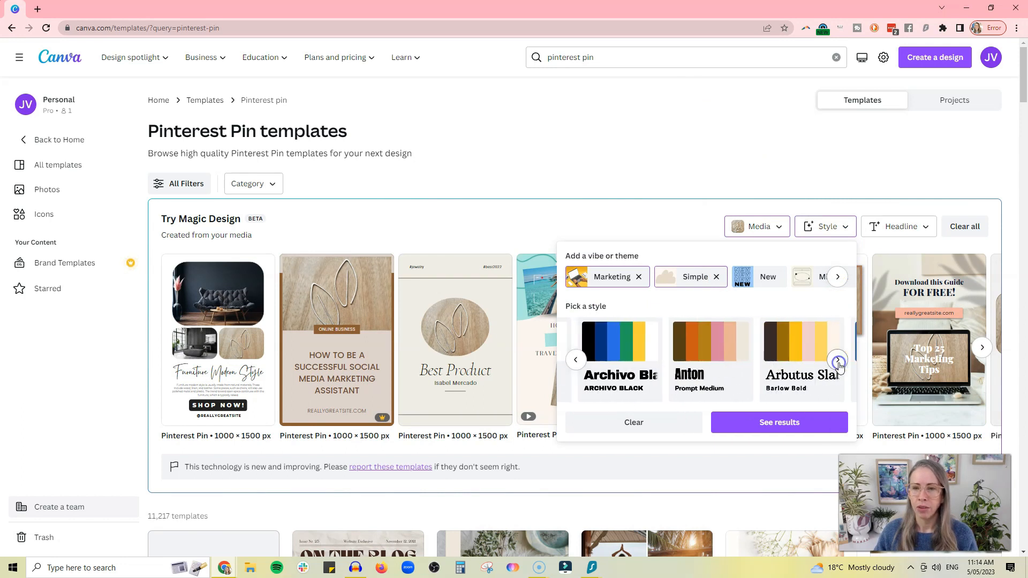
left_click(838, 360)
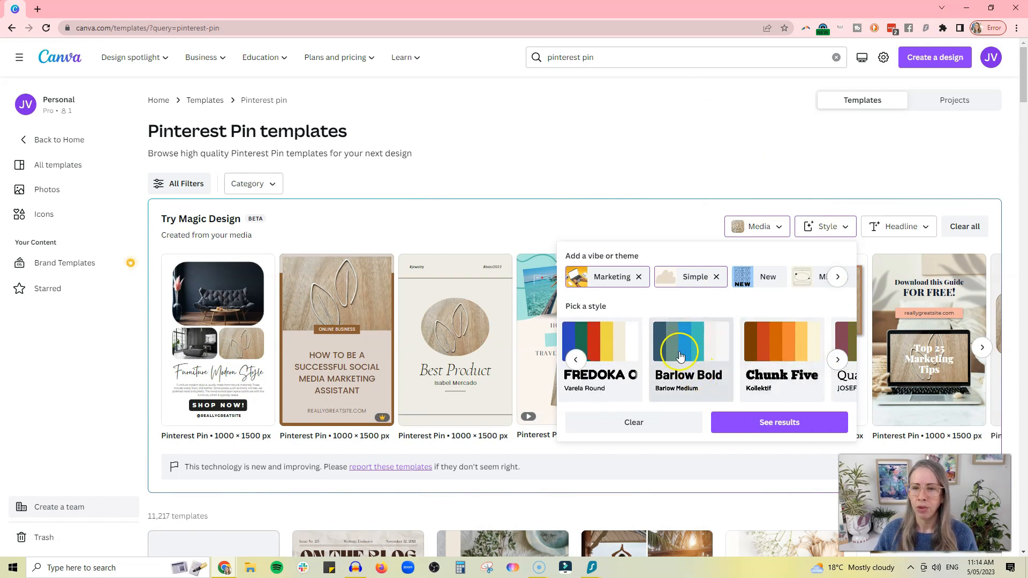
left_click(901, 227)
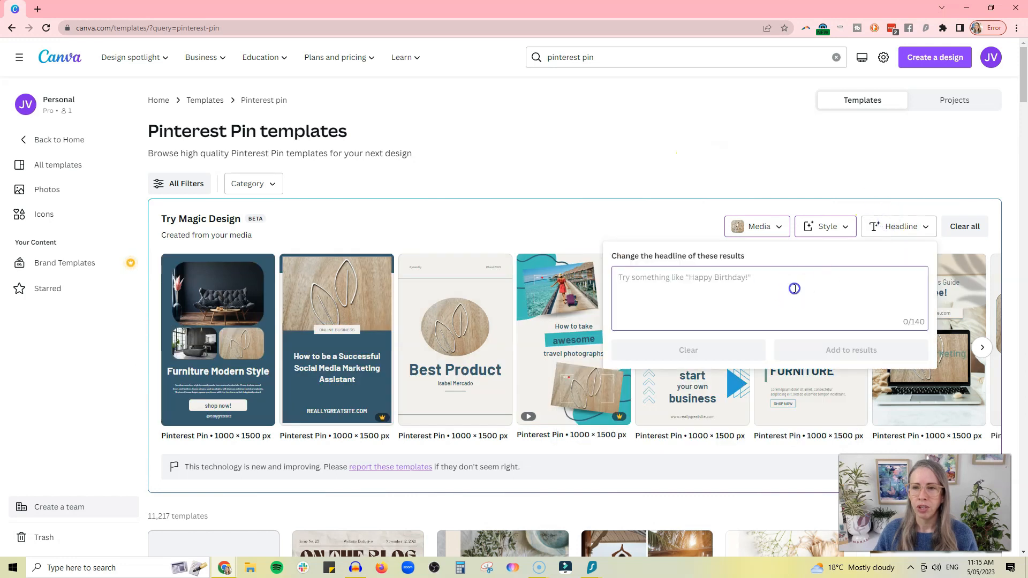
Enter 'Epheriell.com' as the headline and add it to all generated pins.
type("Epheri")
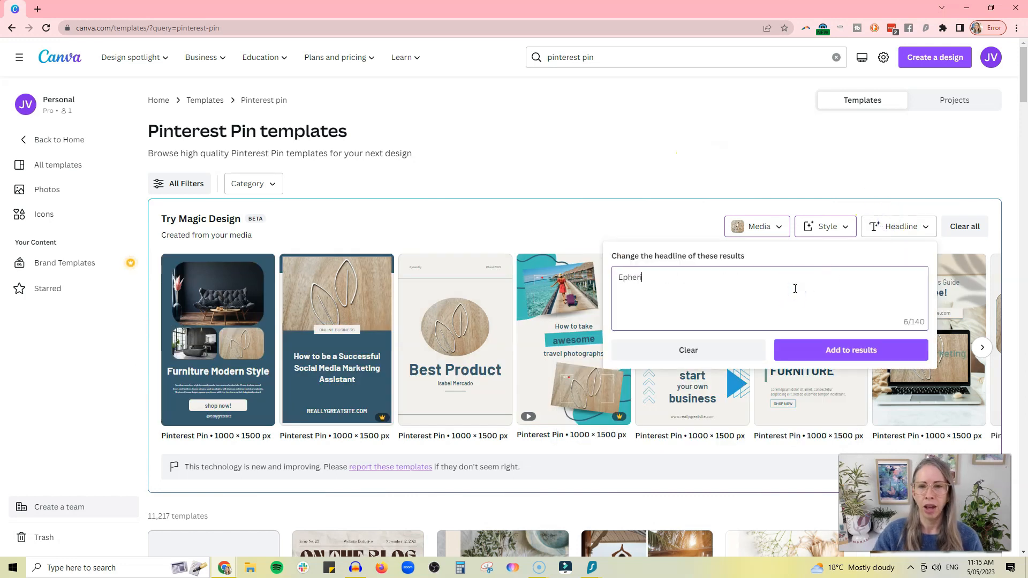
type("ell.om")
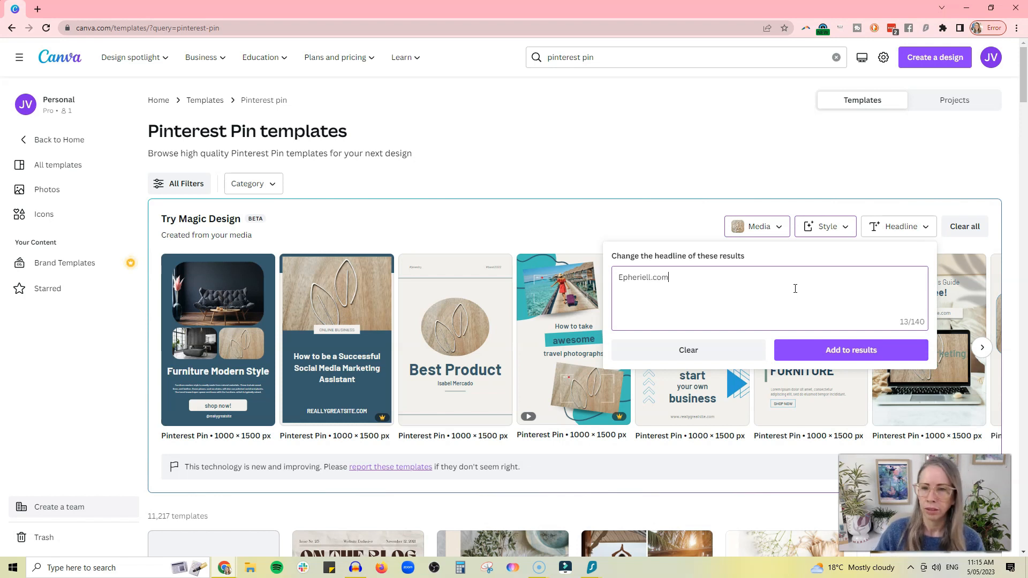
mouse_move(726, 176)
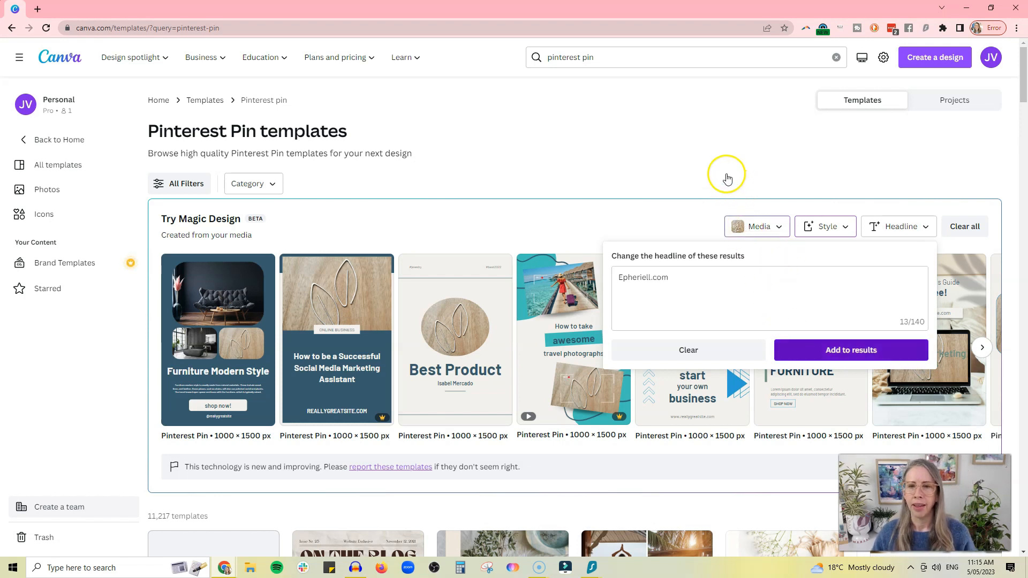
left_click(851, 351)
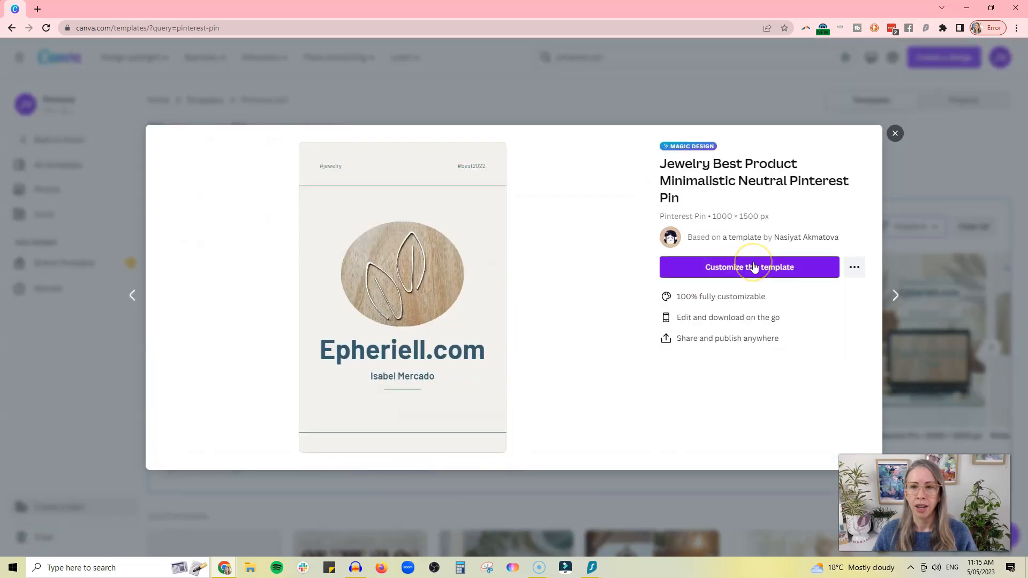
Customize the minimalistic jewelry pin as a design and select its #jewelry text.
left_click(749, 267)
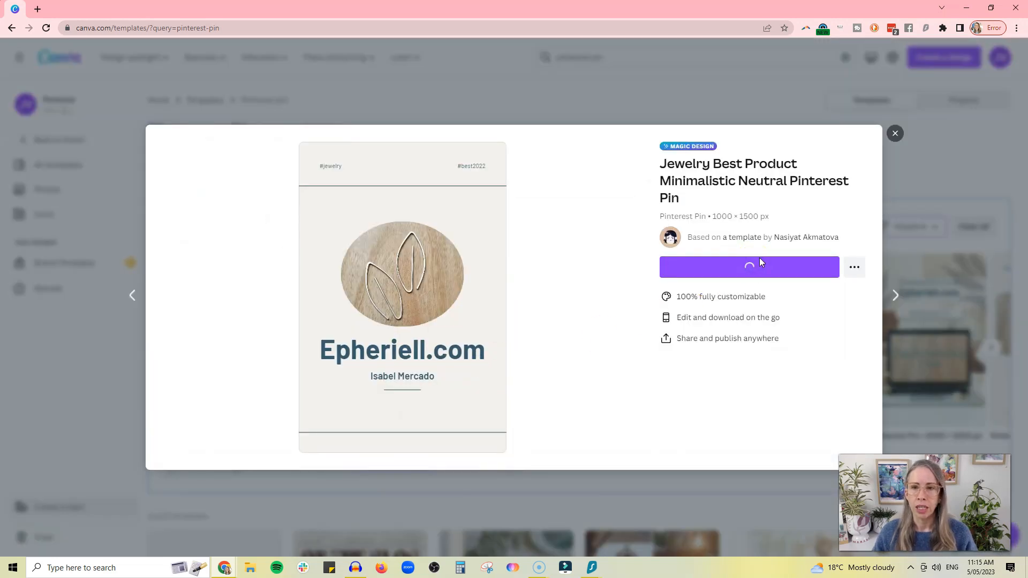
left_click(749, 267)
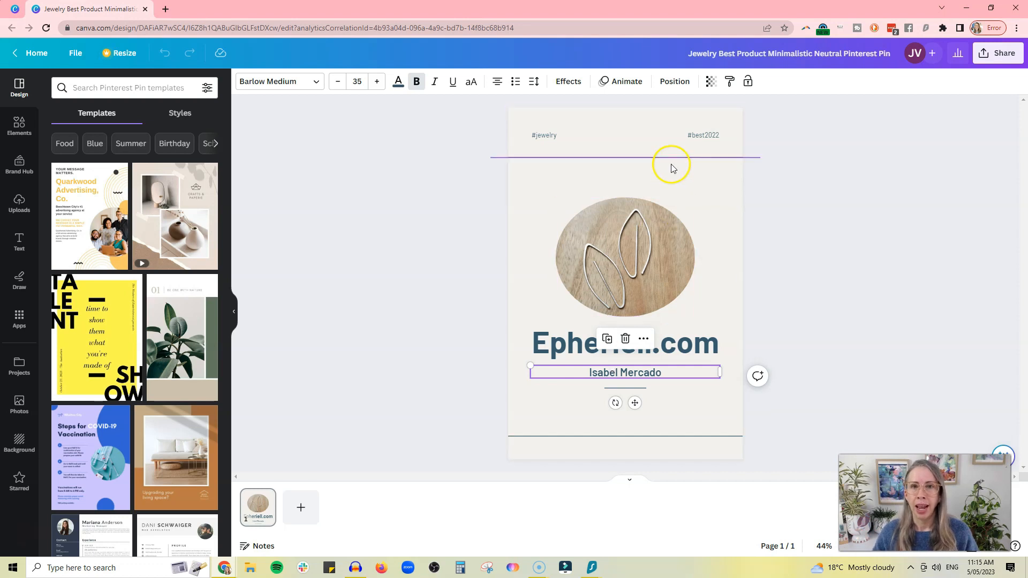
left_click(543, 135)
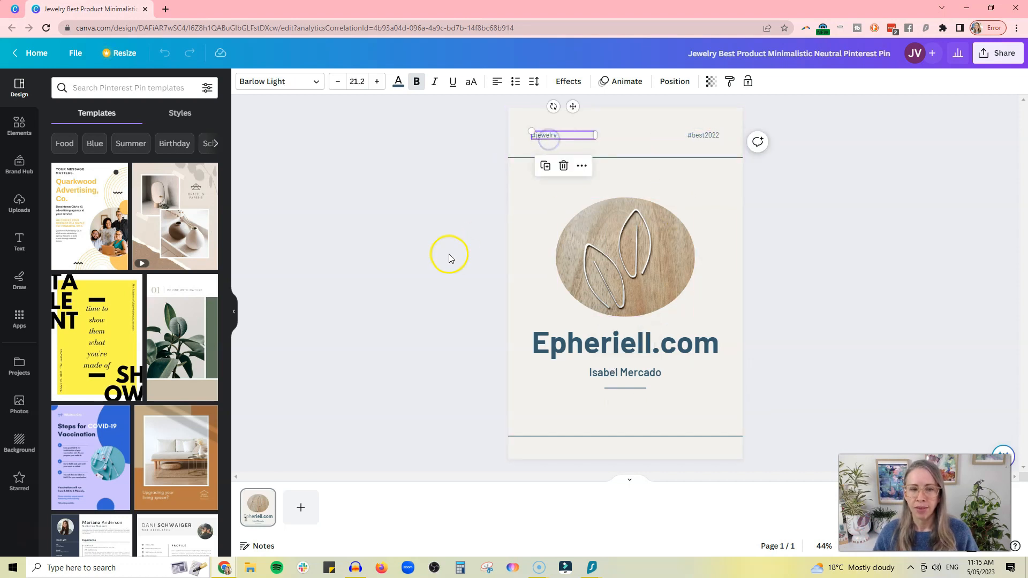
mouse_move(1020, 53)
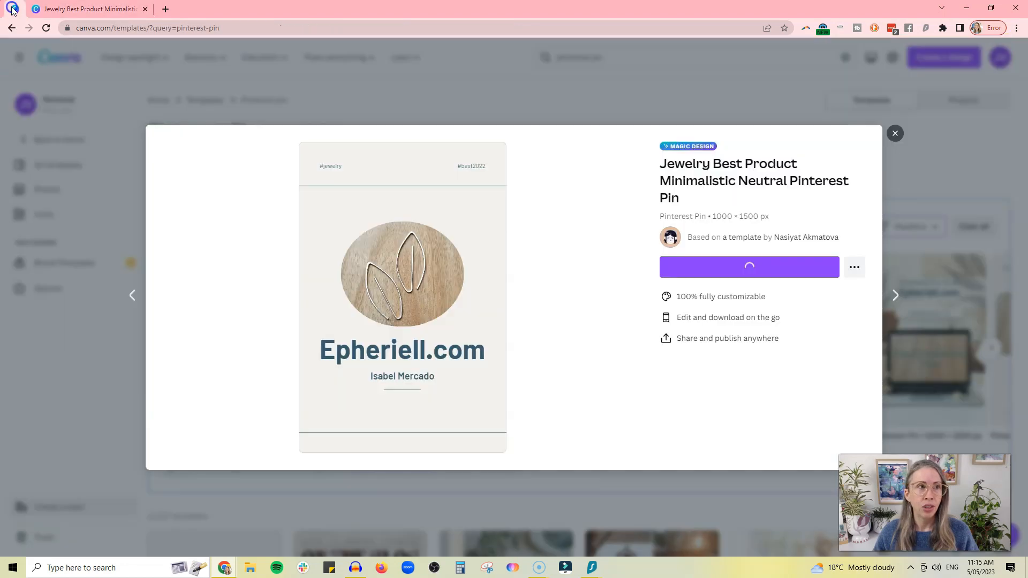
Preview four more Epheriell.com pin layouts, then close the preview.
left_click(895, 295)
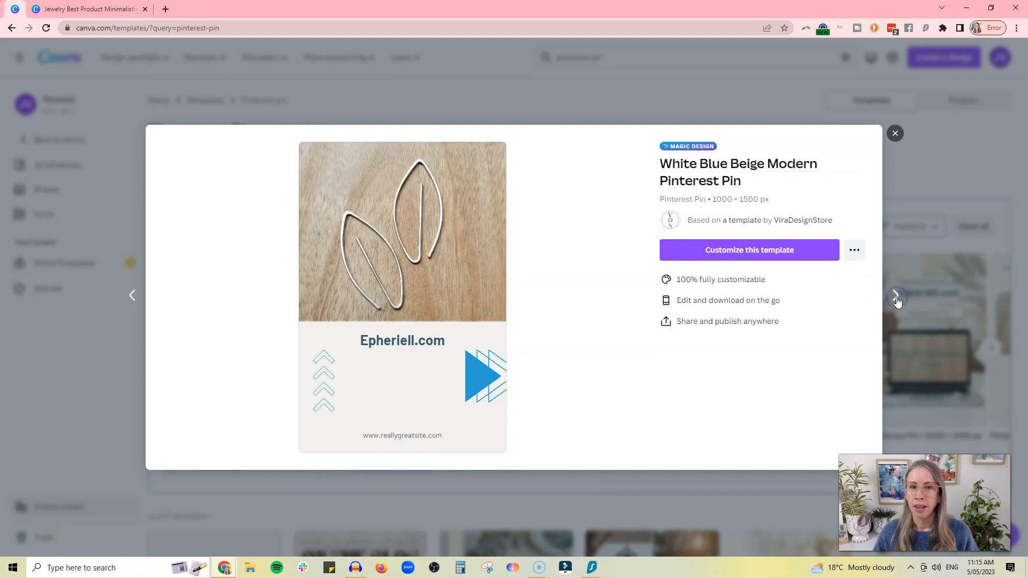
left_click(896, 298)
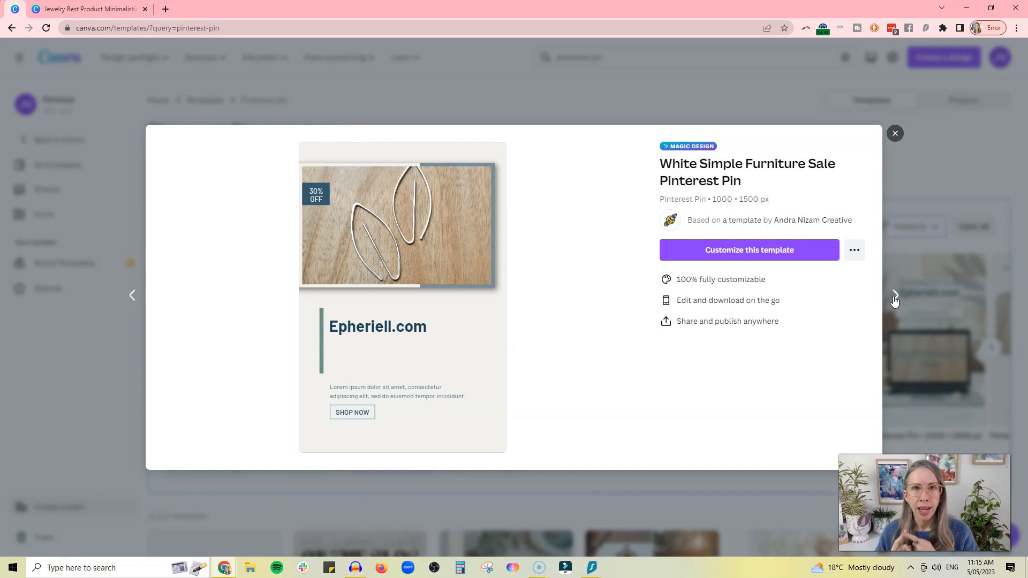
left_click(893, 297)
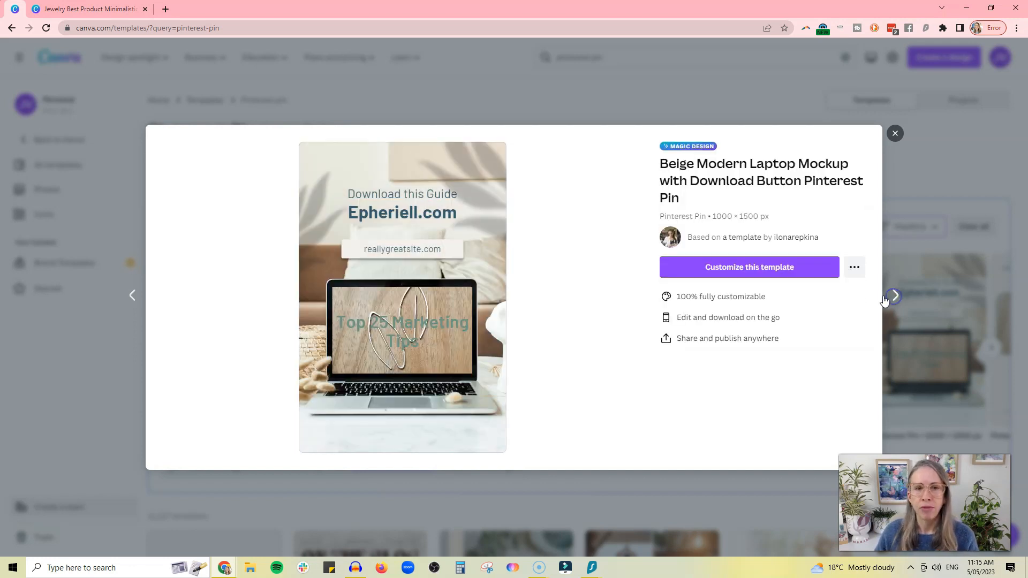
left_click(895, 296)
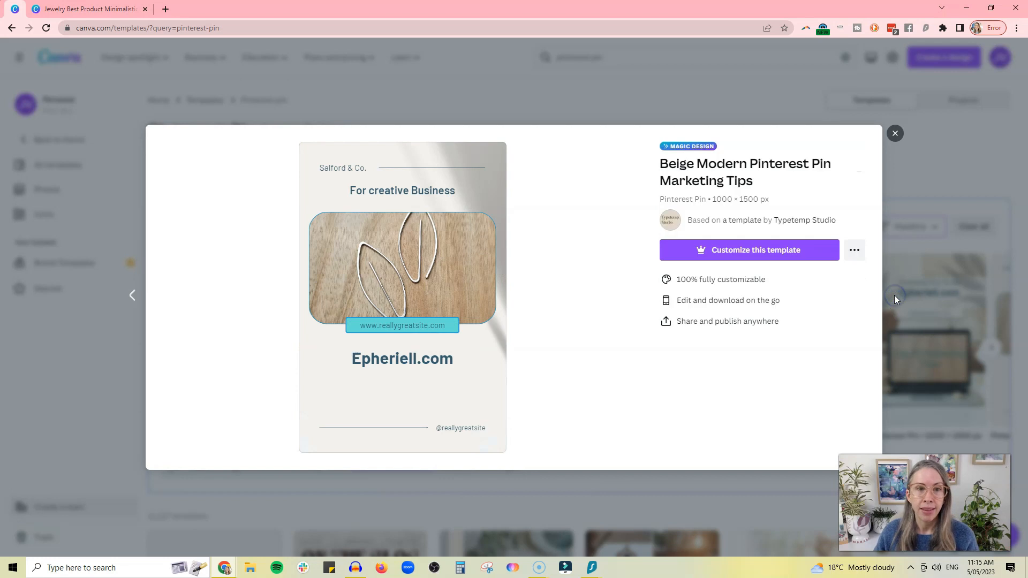
left_click(895, 133)
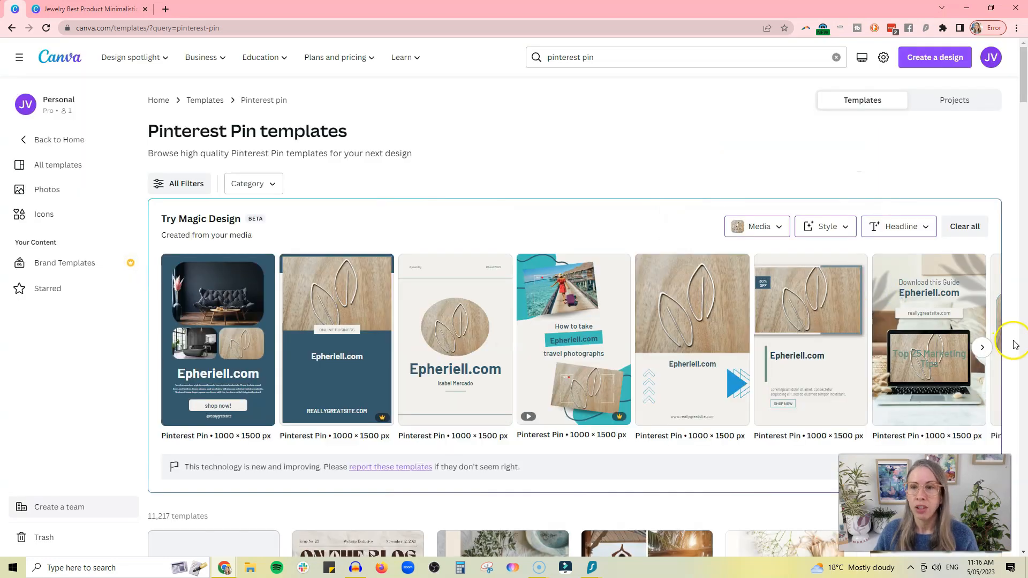
left_click(982, 347)
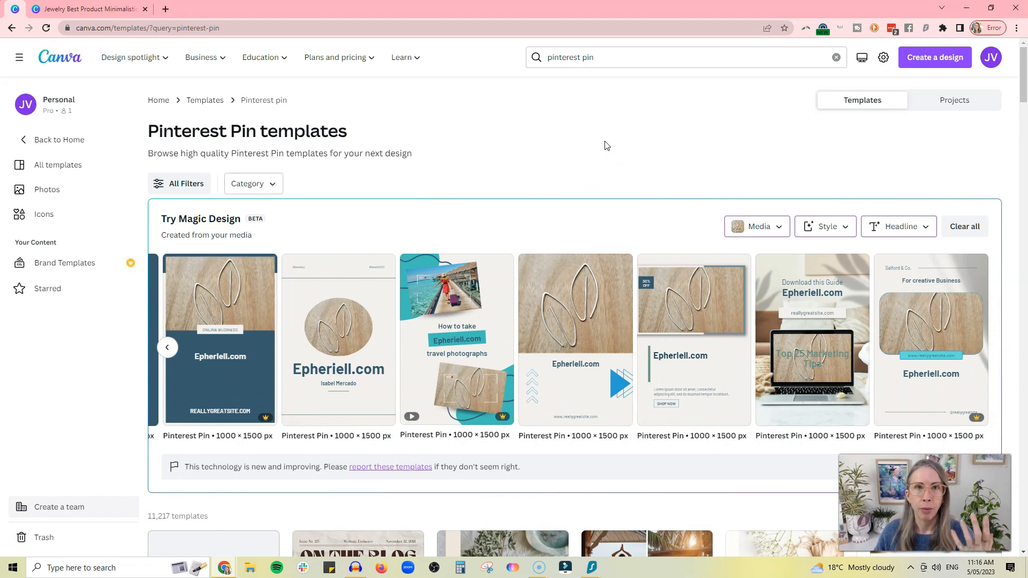
mouse_move(638, 142)
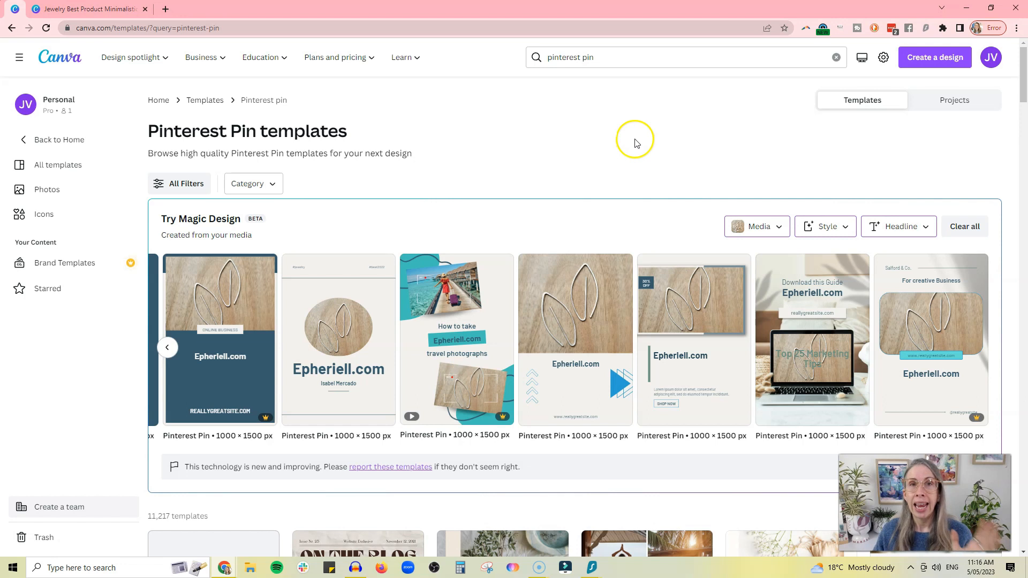